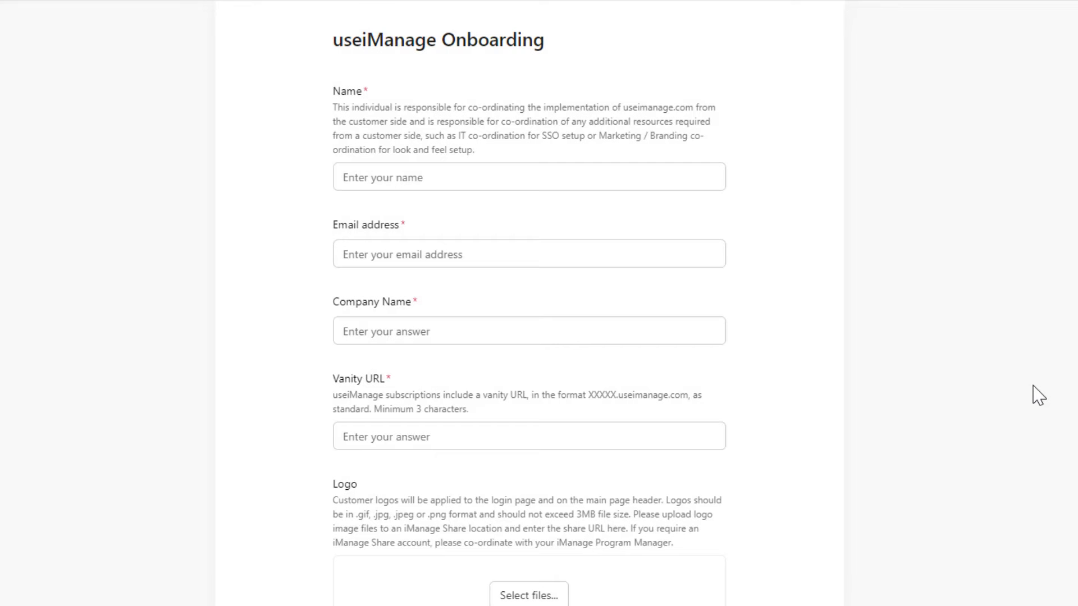
Submit the iManage account name and password at the Microsoft sign-in to reach the useiManage home page
scroll(down, 3)
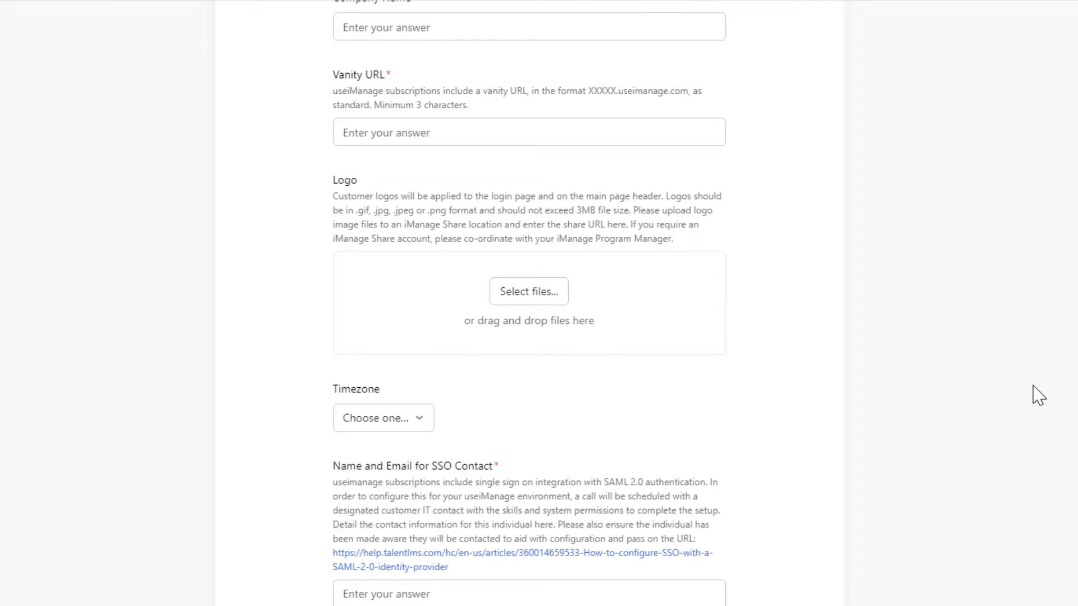
scroll(down, 3)
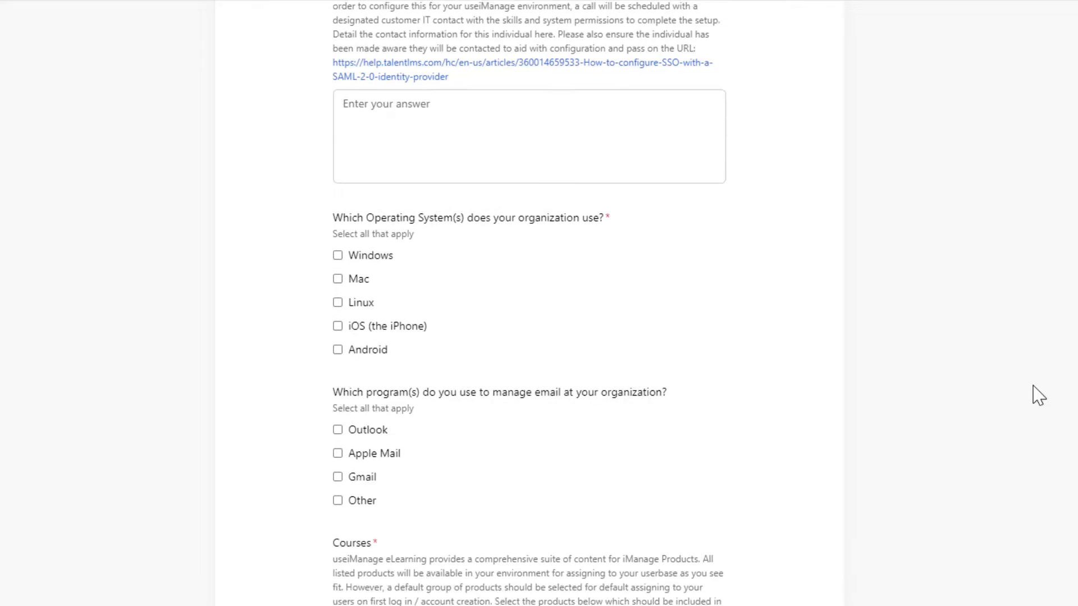
scroll(down, 3)
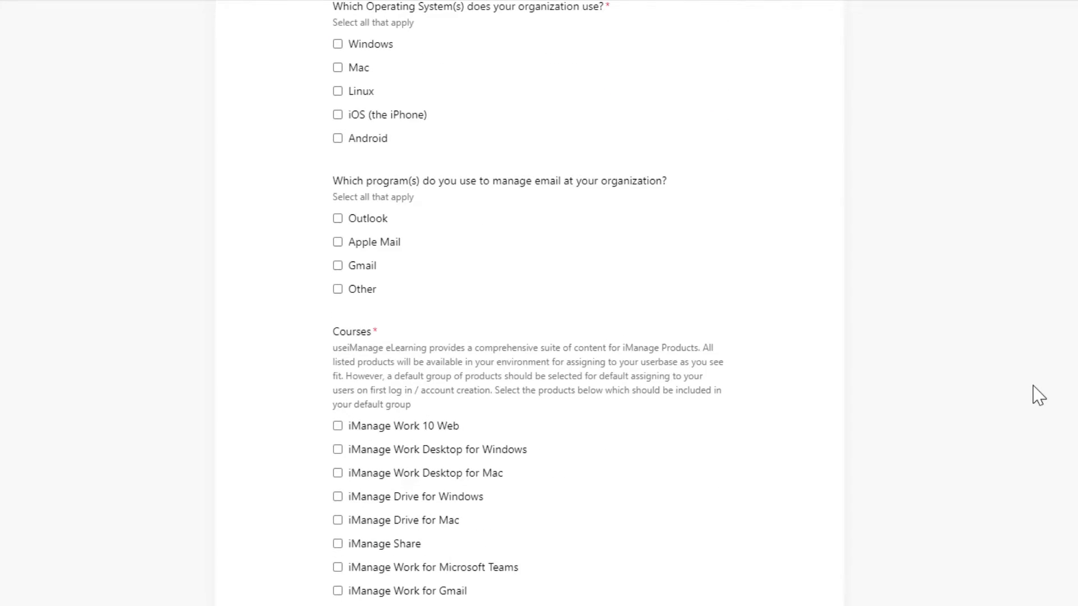
scroll(down, 3)
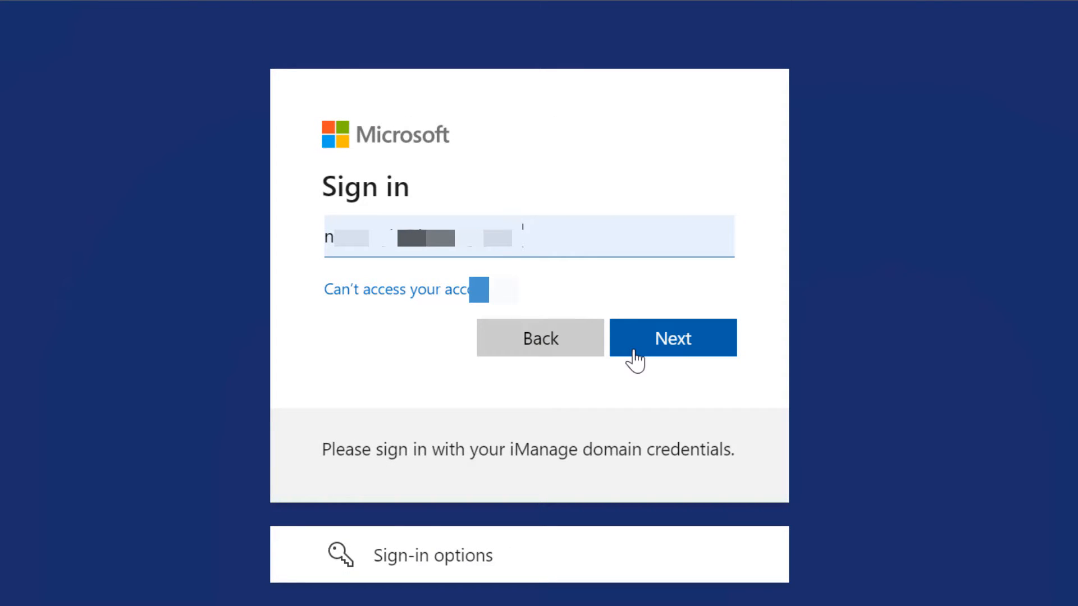
click(671, 338)
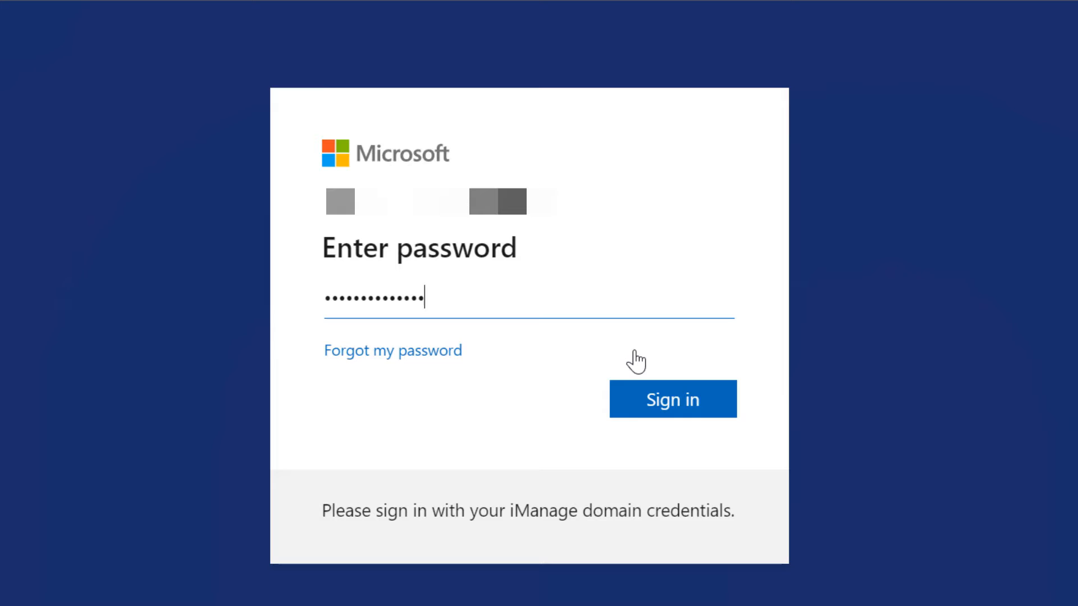
click(671, 398)
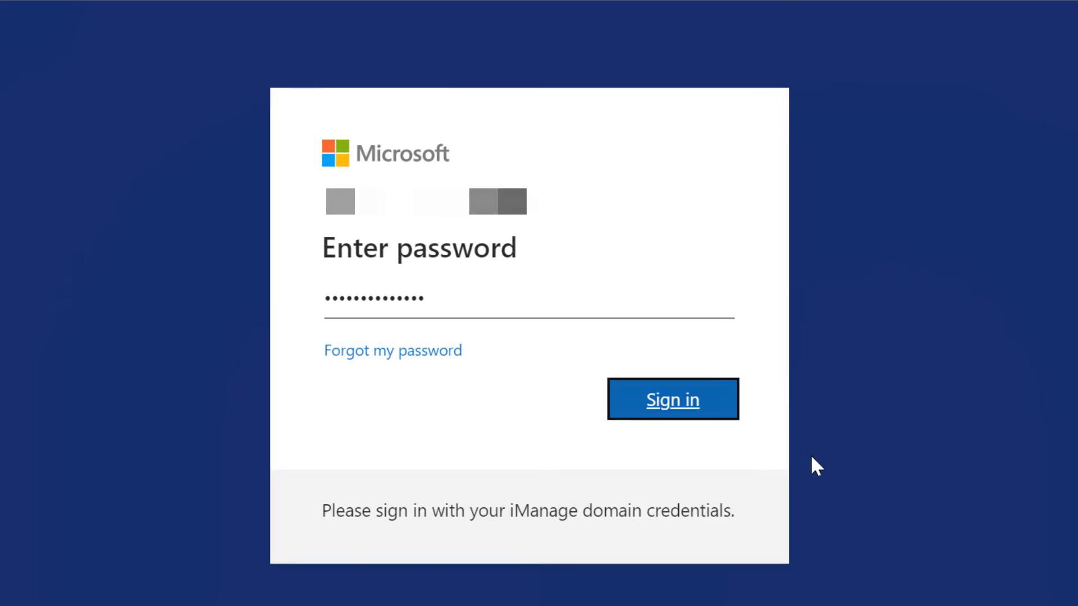
click(671, 399)
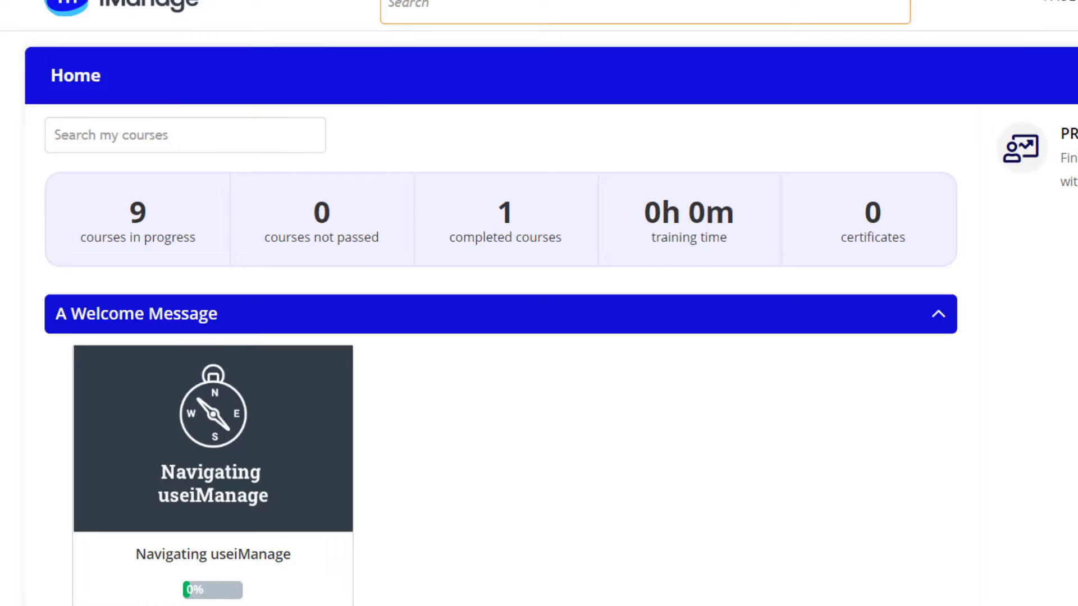
Open the iManage Work Web (WORKWEBBEG) course from the Home page course cards
scroll(down, 3)
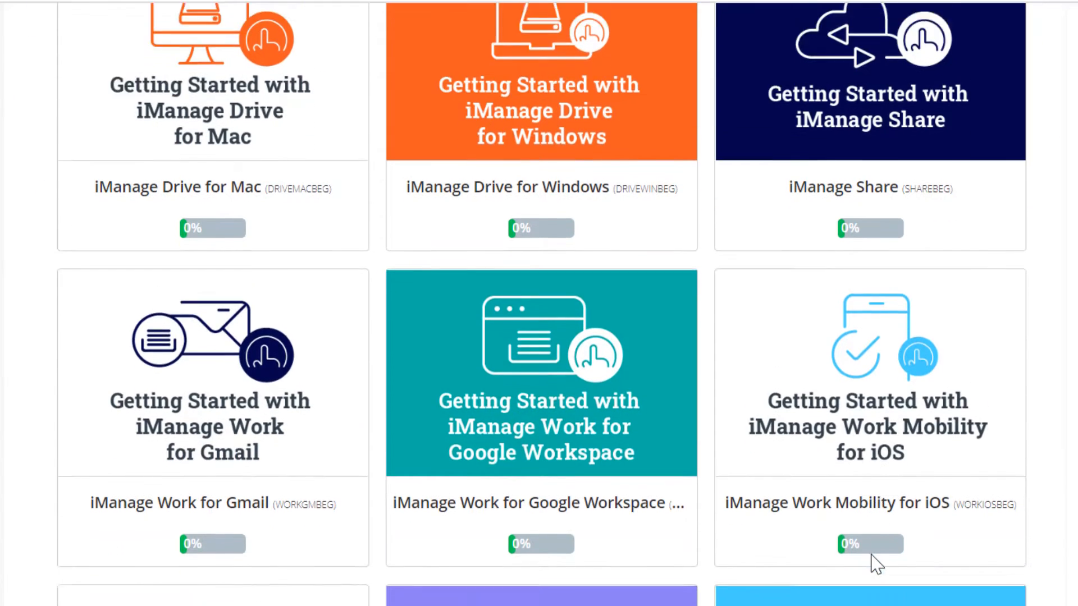
scroll(down, 3)
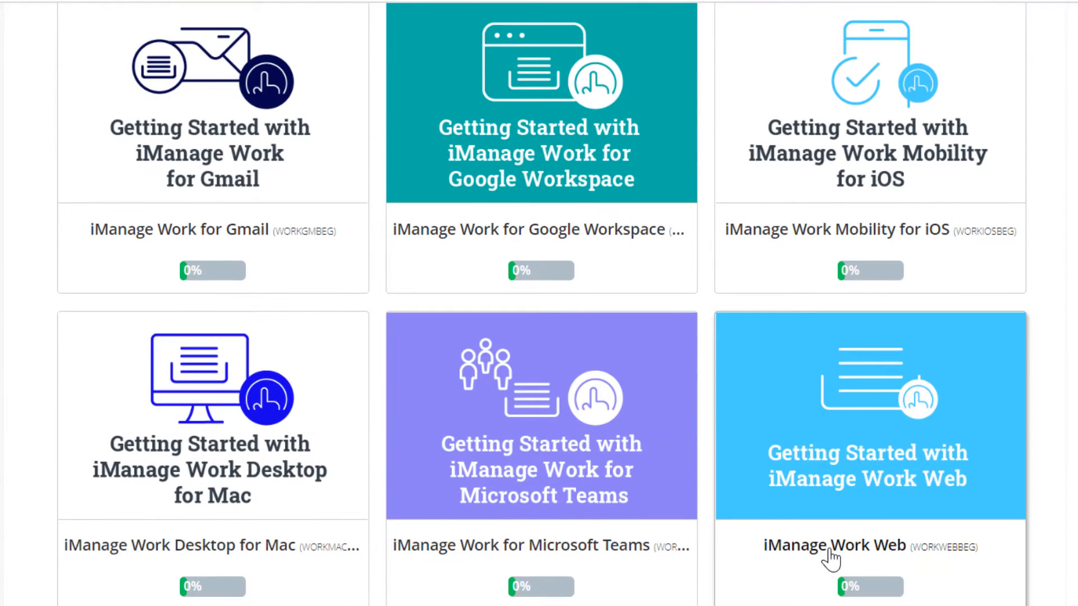
click(867, 479)
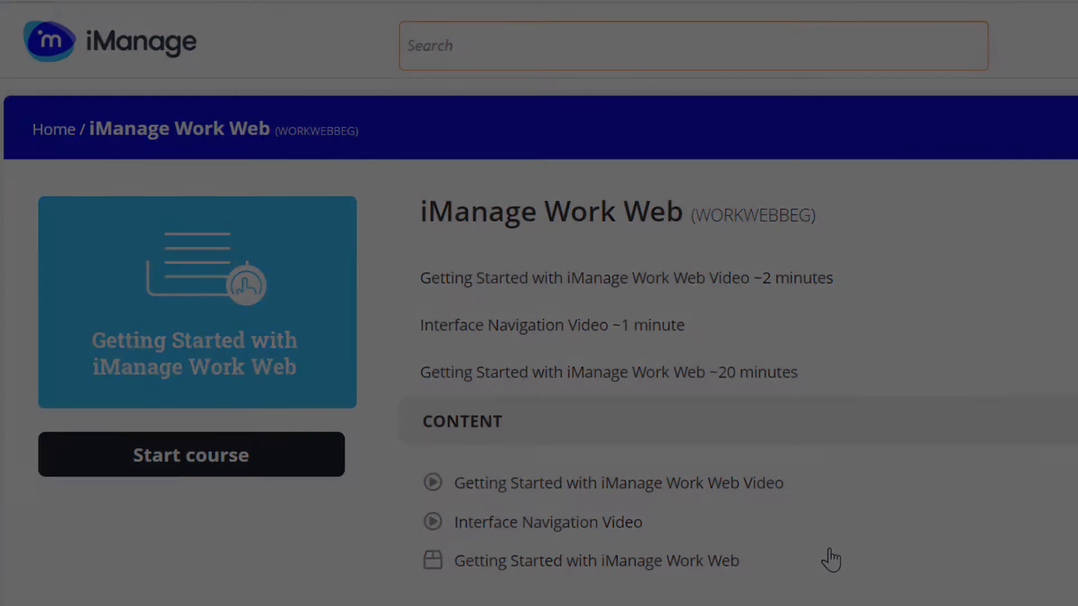
Start the course and page from Uploading Documents to Simple Search until 'Course completed!'
click(191, 453)
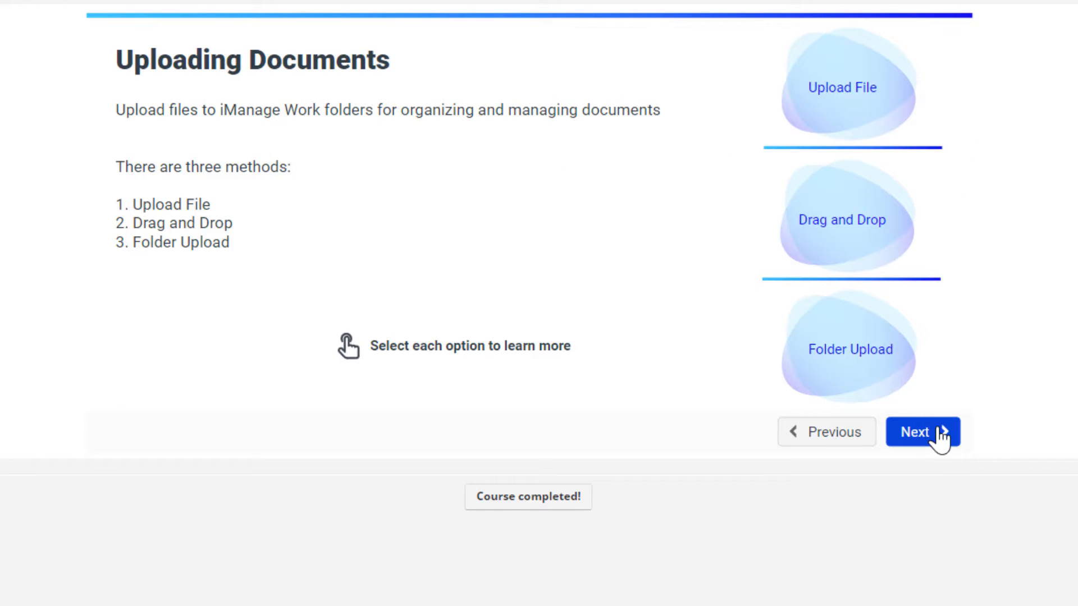
click(850, 349)
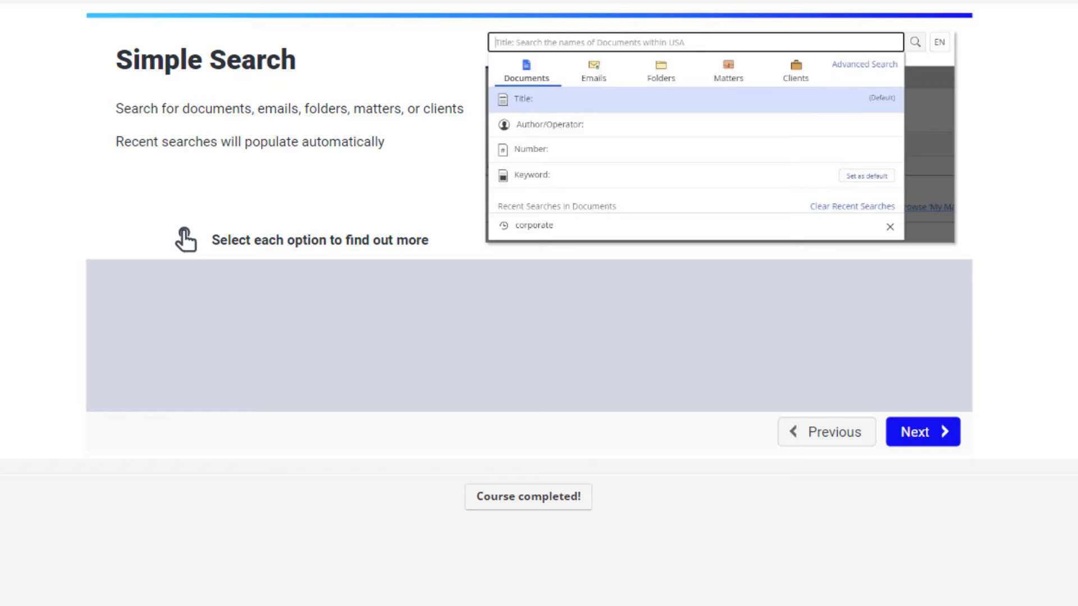
click(504, 335)
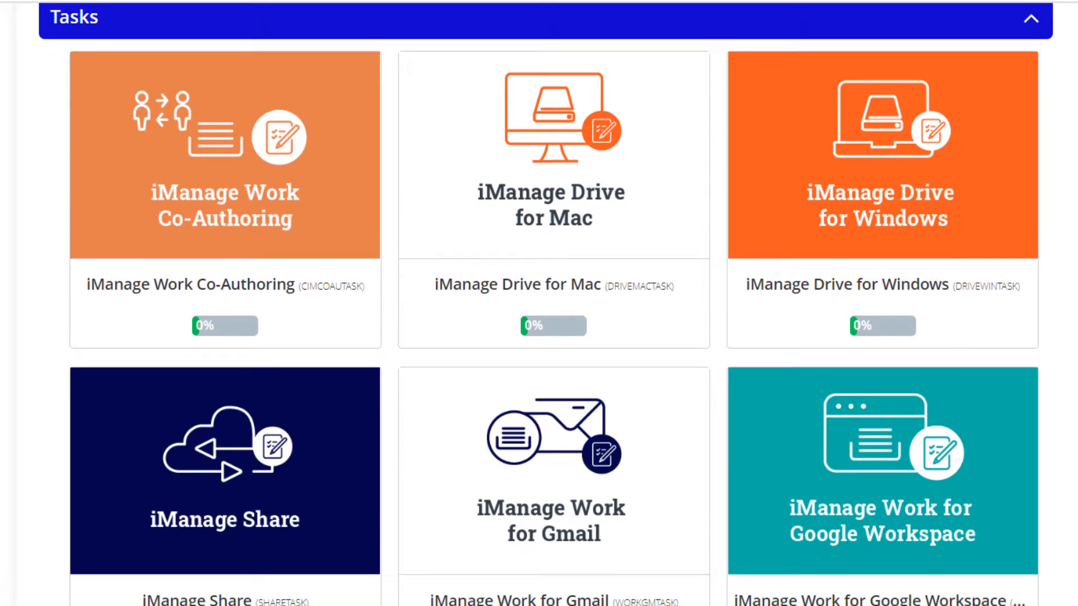
Scroll the Tasks section and the Work Desktop for Windows course's Office integration lesson list
scroll(down, 3)
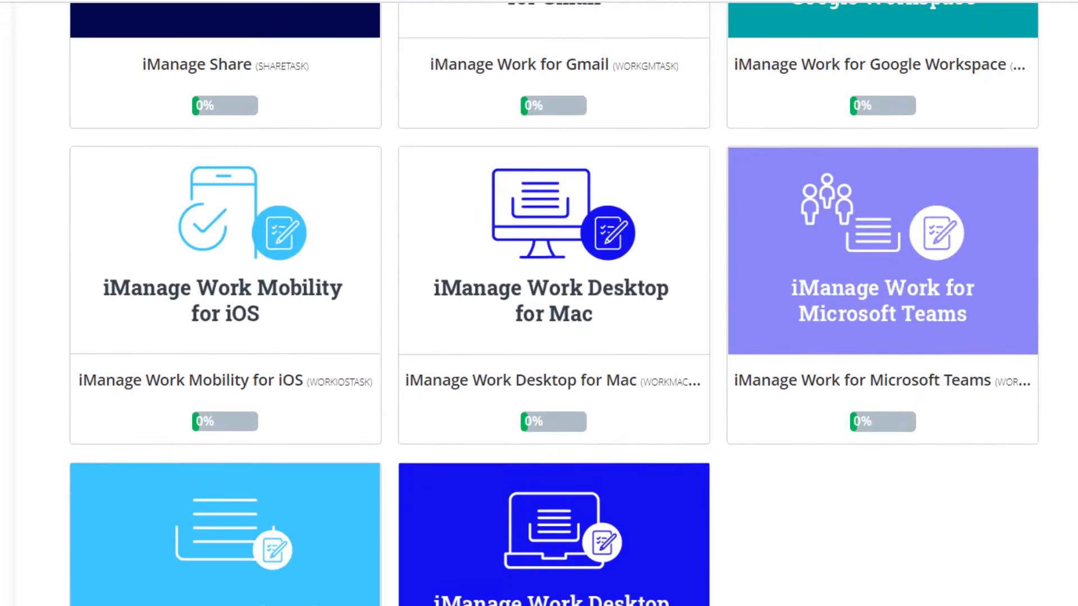
scroll(down, 3)
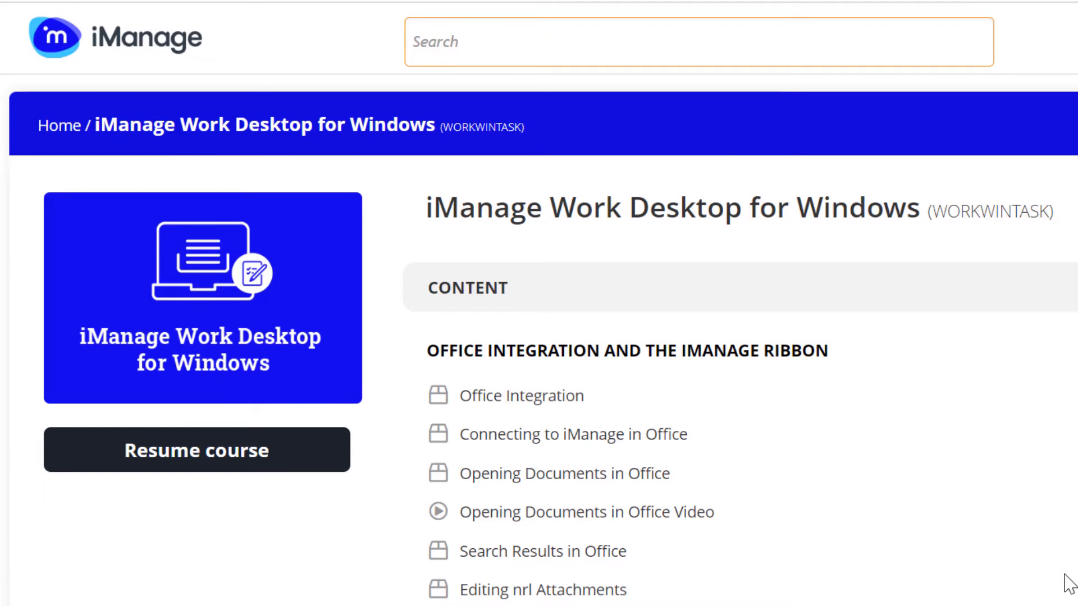
scroll(down, 3)
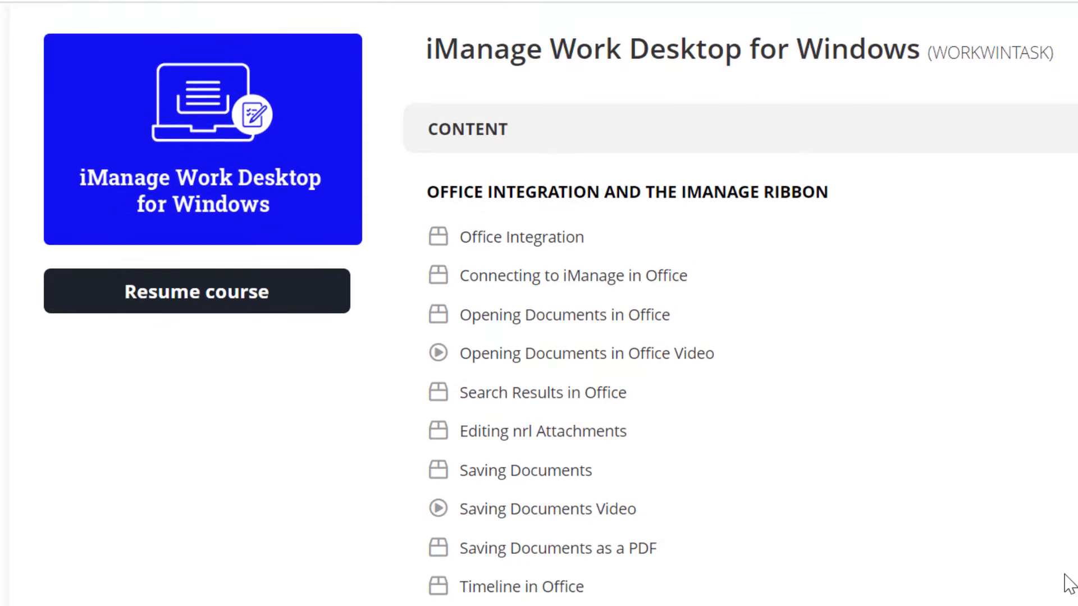
scroll(down, 3)
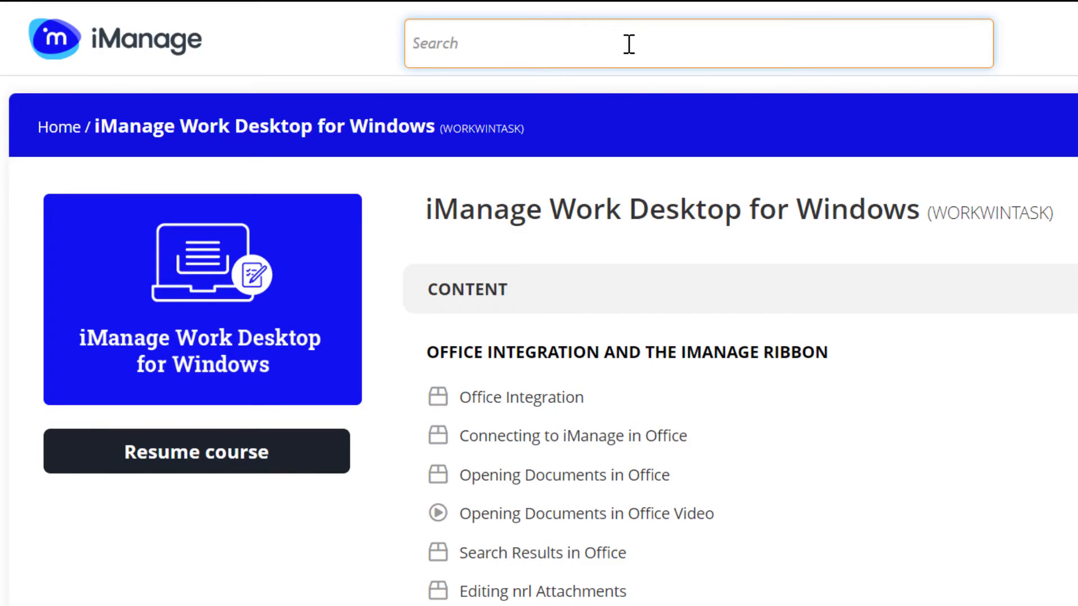
Search 'Insert' and open the Inserting Footers unit for Work Desktop for Windows
text(Inserting)
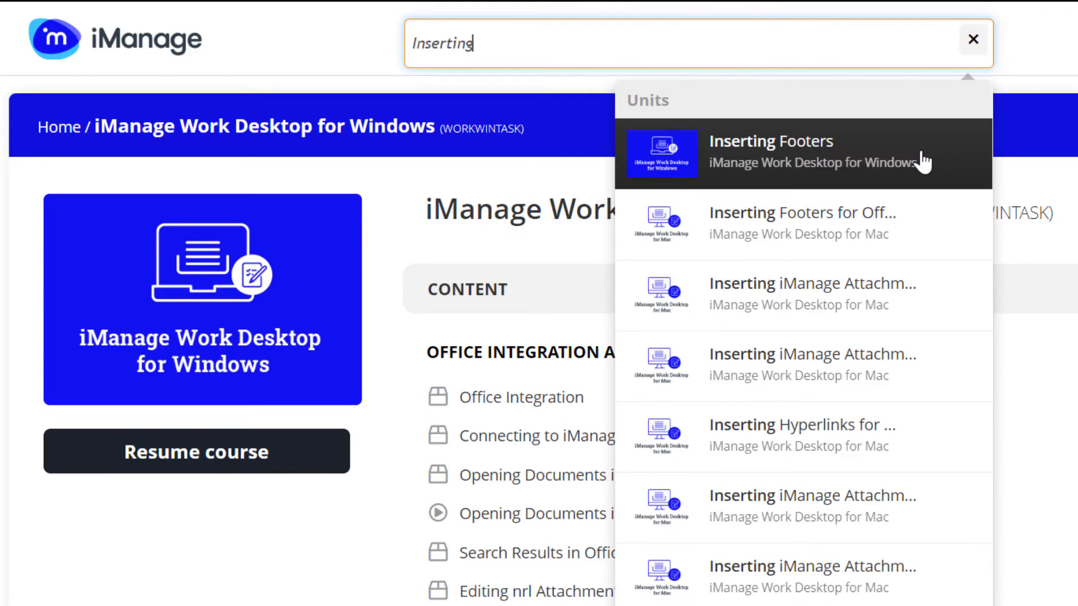
click(770, 152)
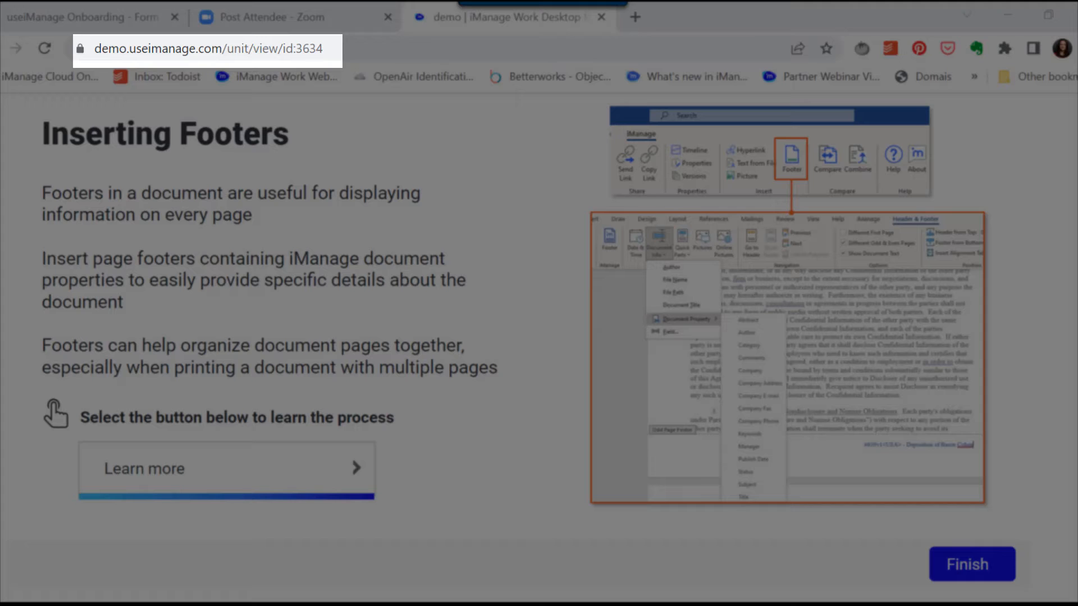
mouse_move(631, 304)
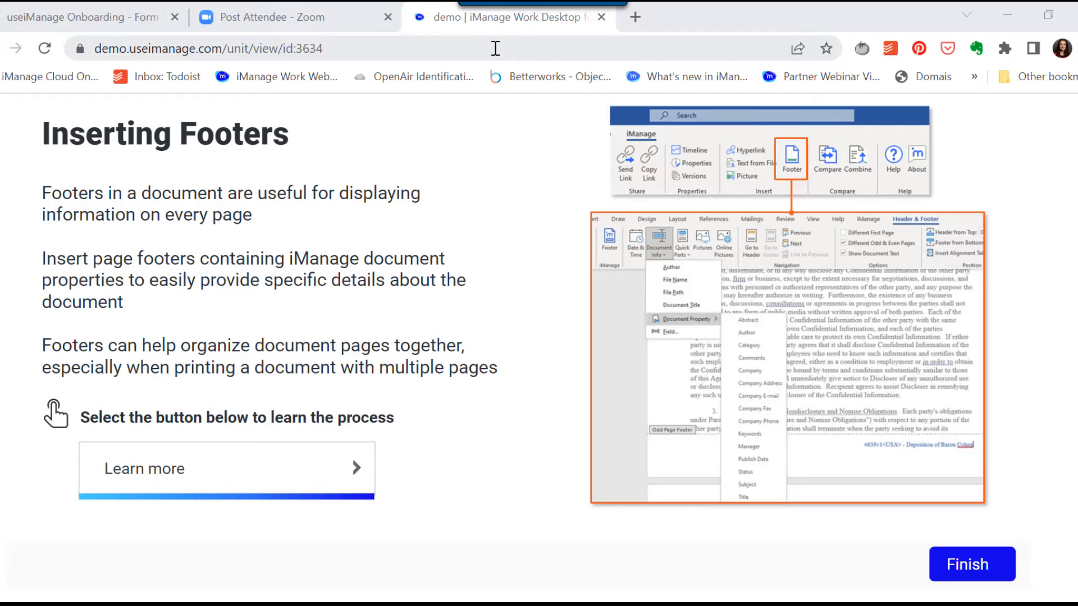
Select the Inserting Footers unit URL in the address bar and copy it for sharing
click(207, 48)
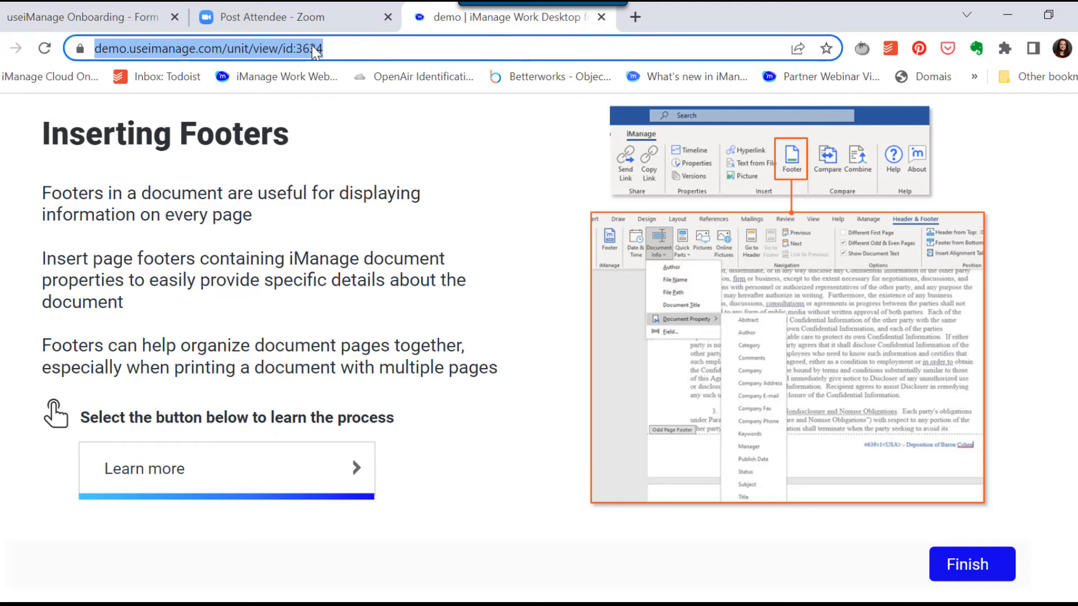
right_click(207, 48)
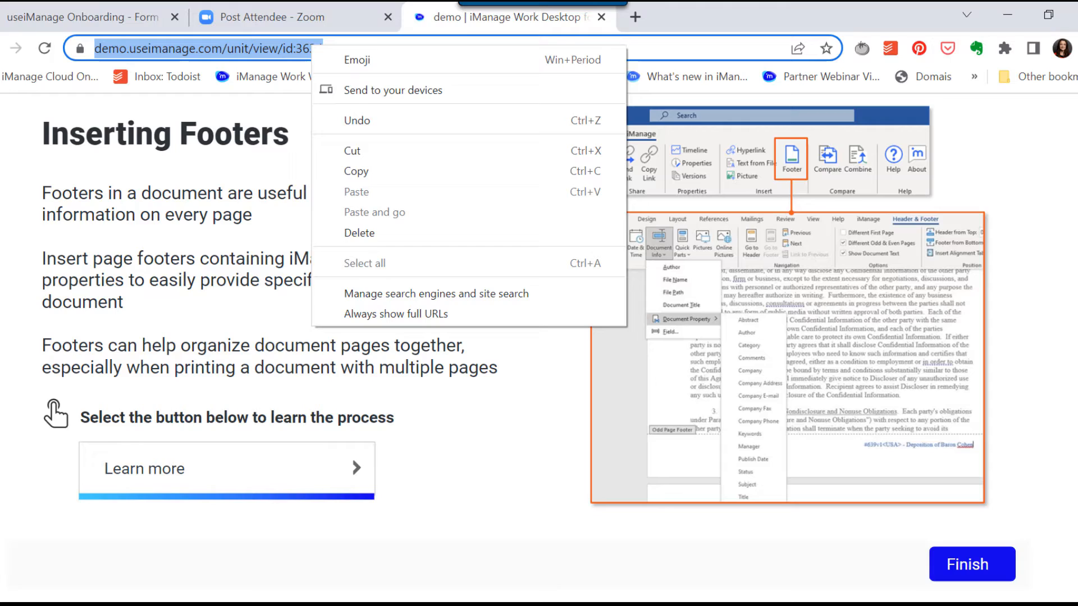
mouse_move(736, 67)
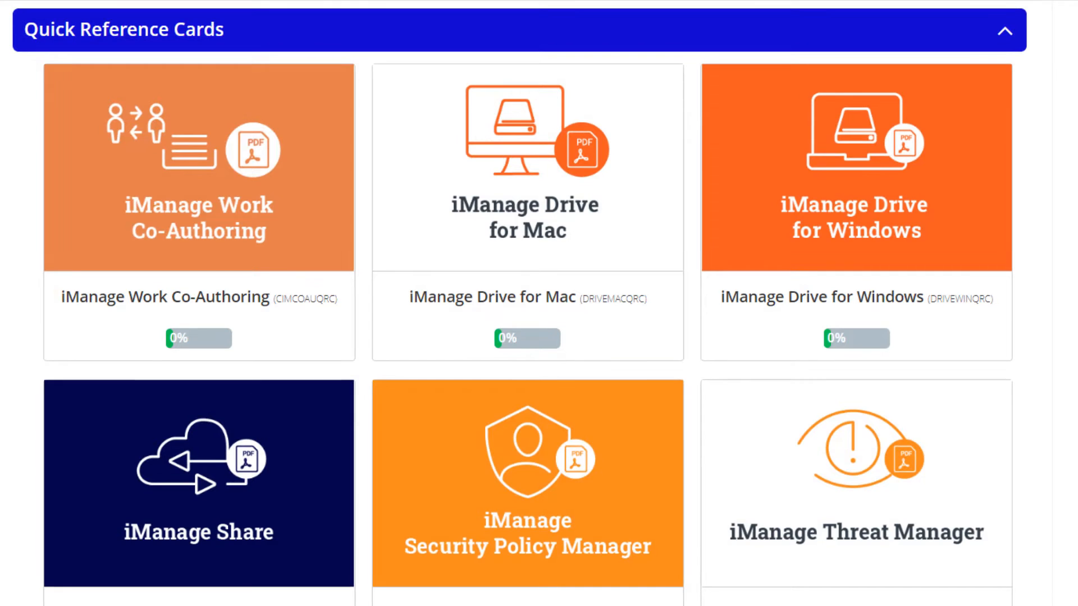
Open Tree View in the Work Panel.pdf from the Work Desktop for Windows quick reference card files
scroll(down, 3)
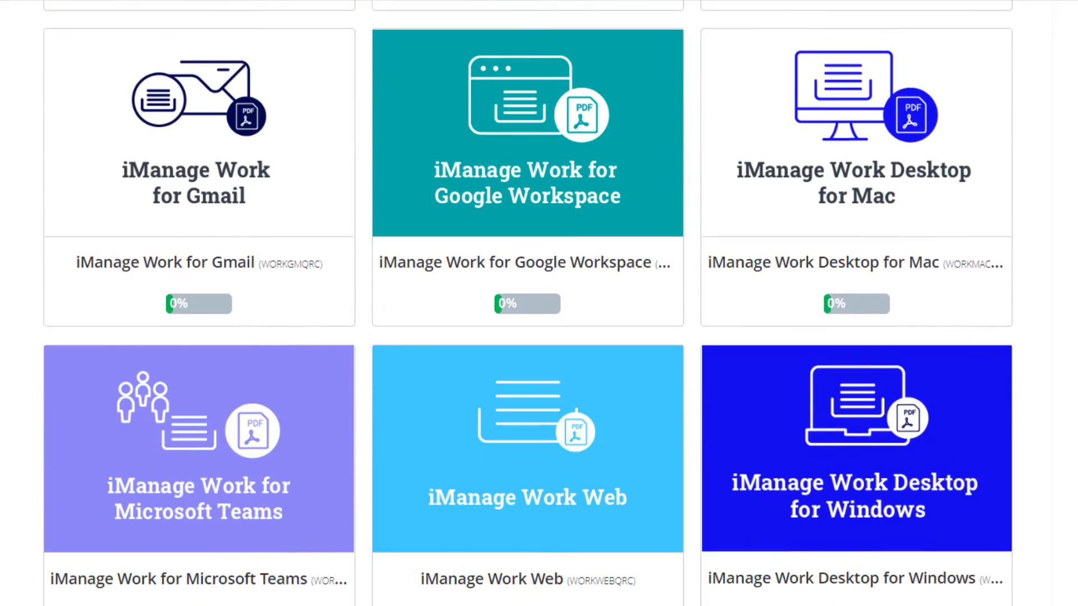
click(855, 447)
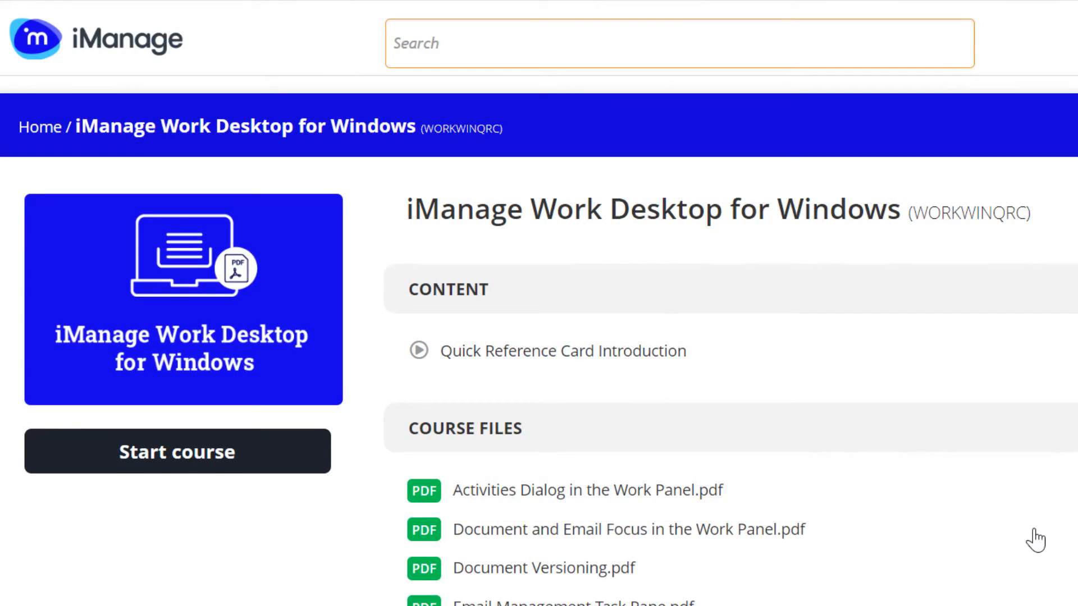
scroll(down, 3)
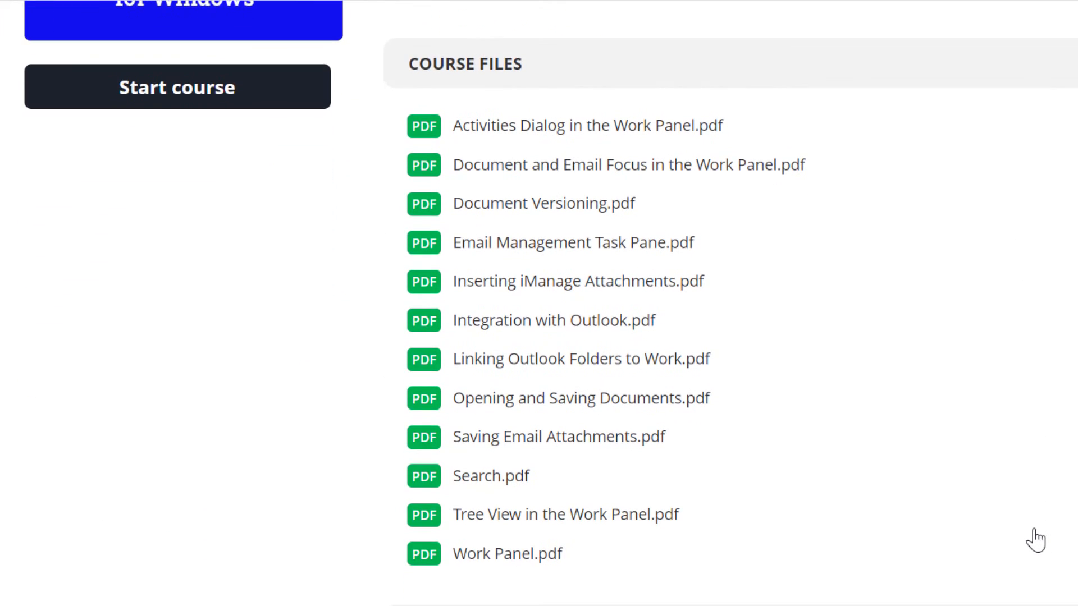
click(565, 514)
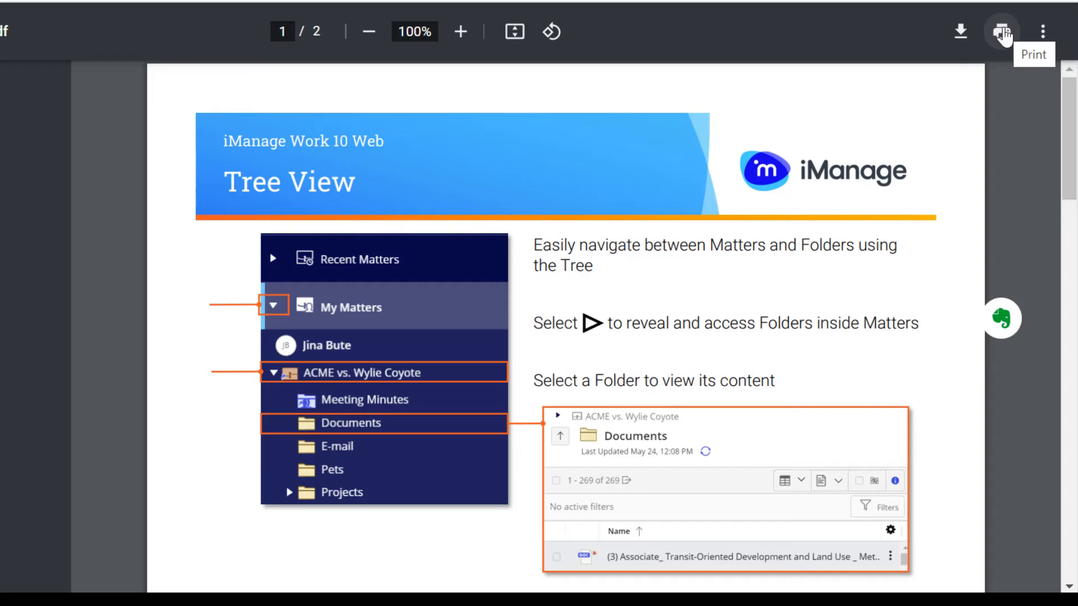
mouse_move(1069, 130)
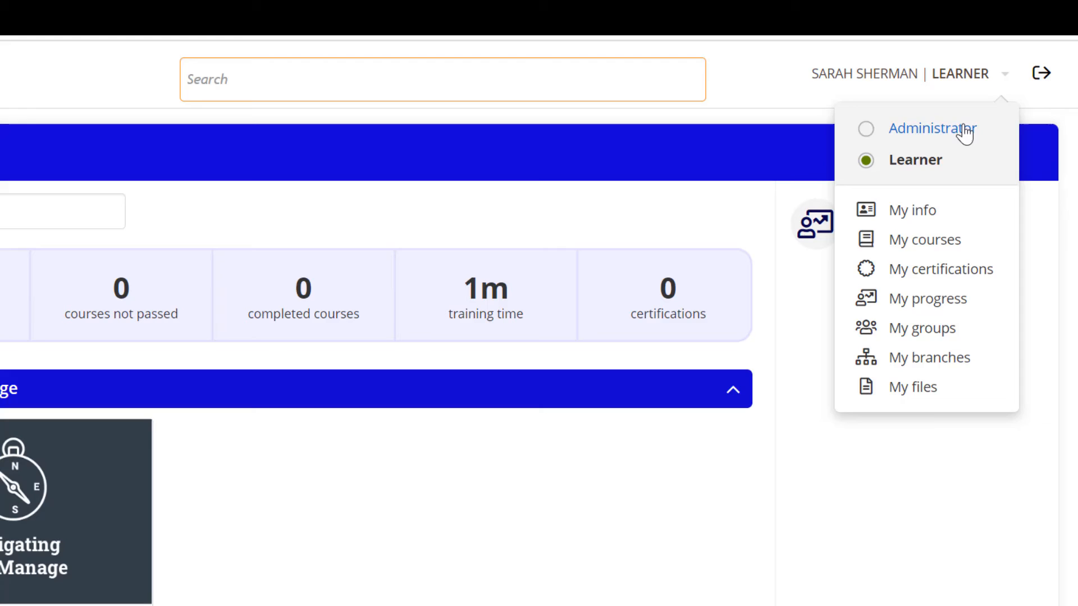
Switch to Administrator, view the Month activity chart, and open the full Courses list
click(932, 128)
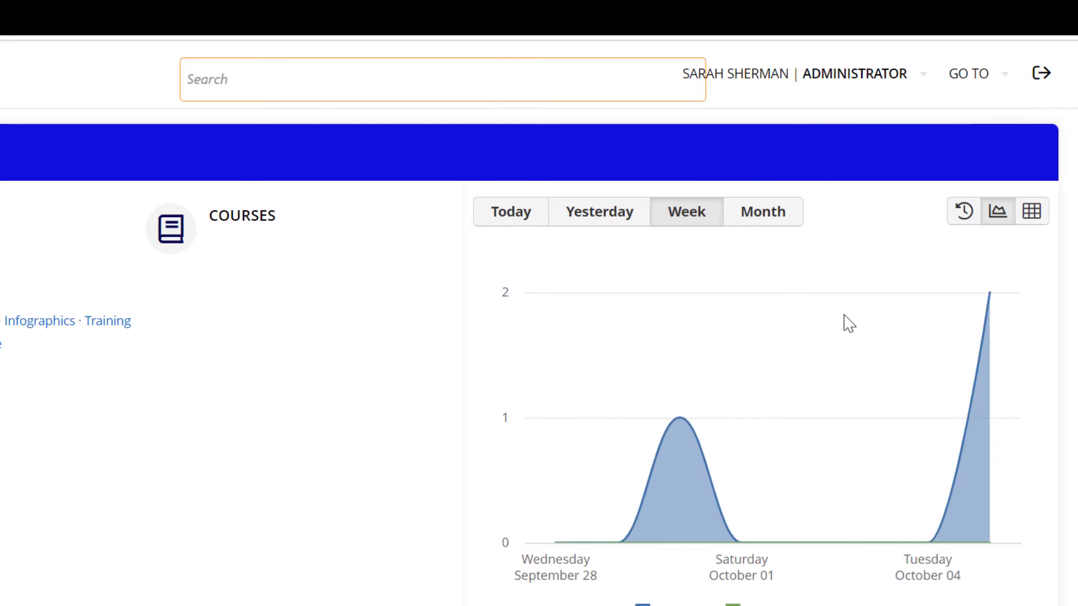
click(761, 211)
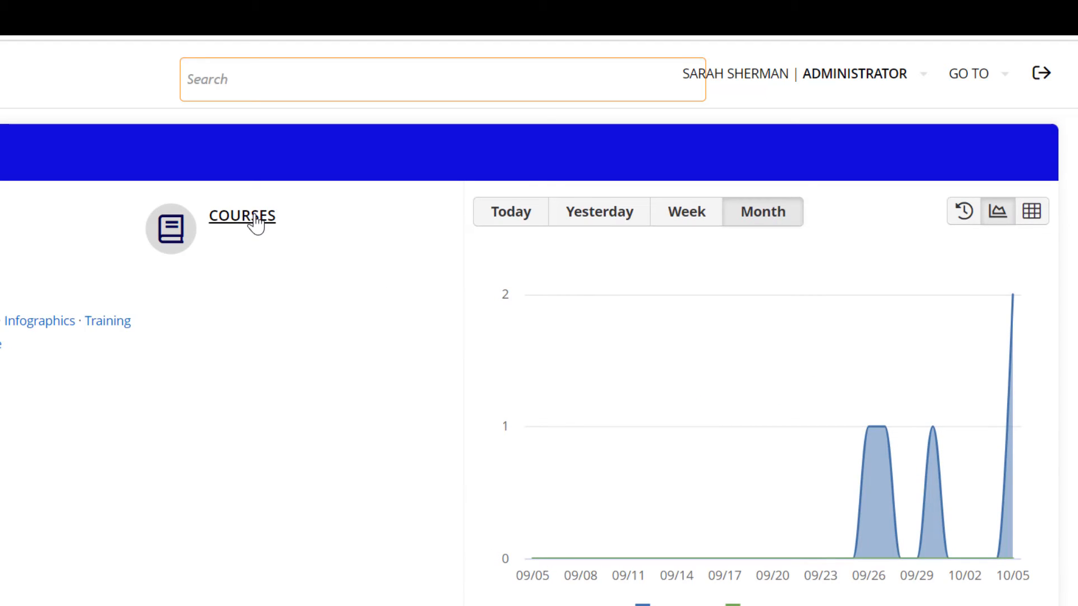
click(240, 216)
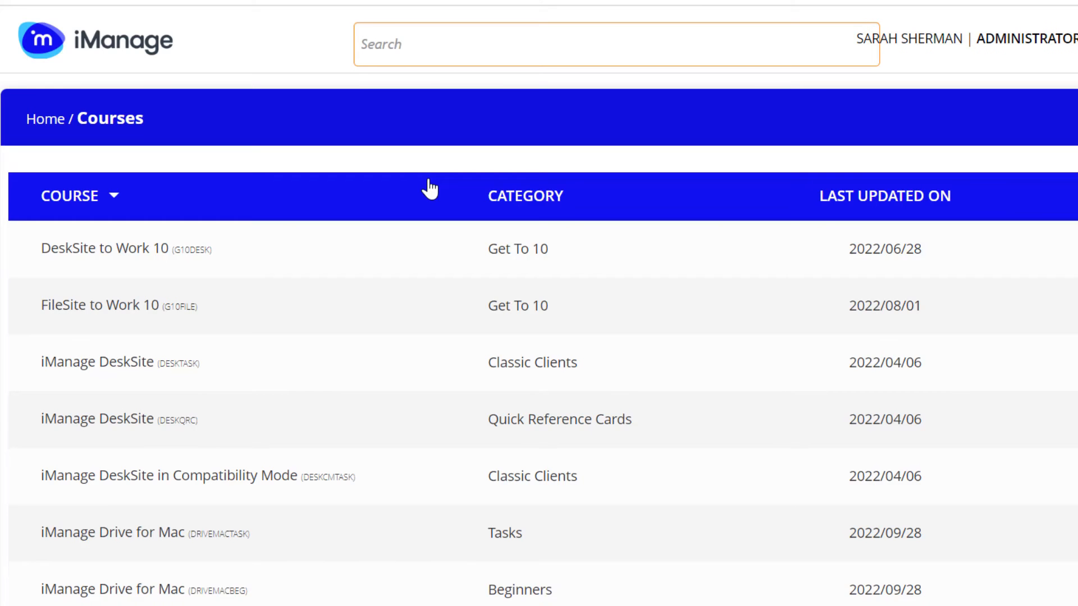